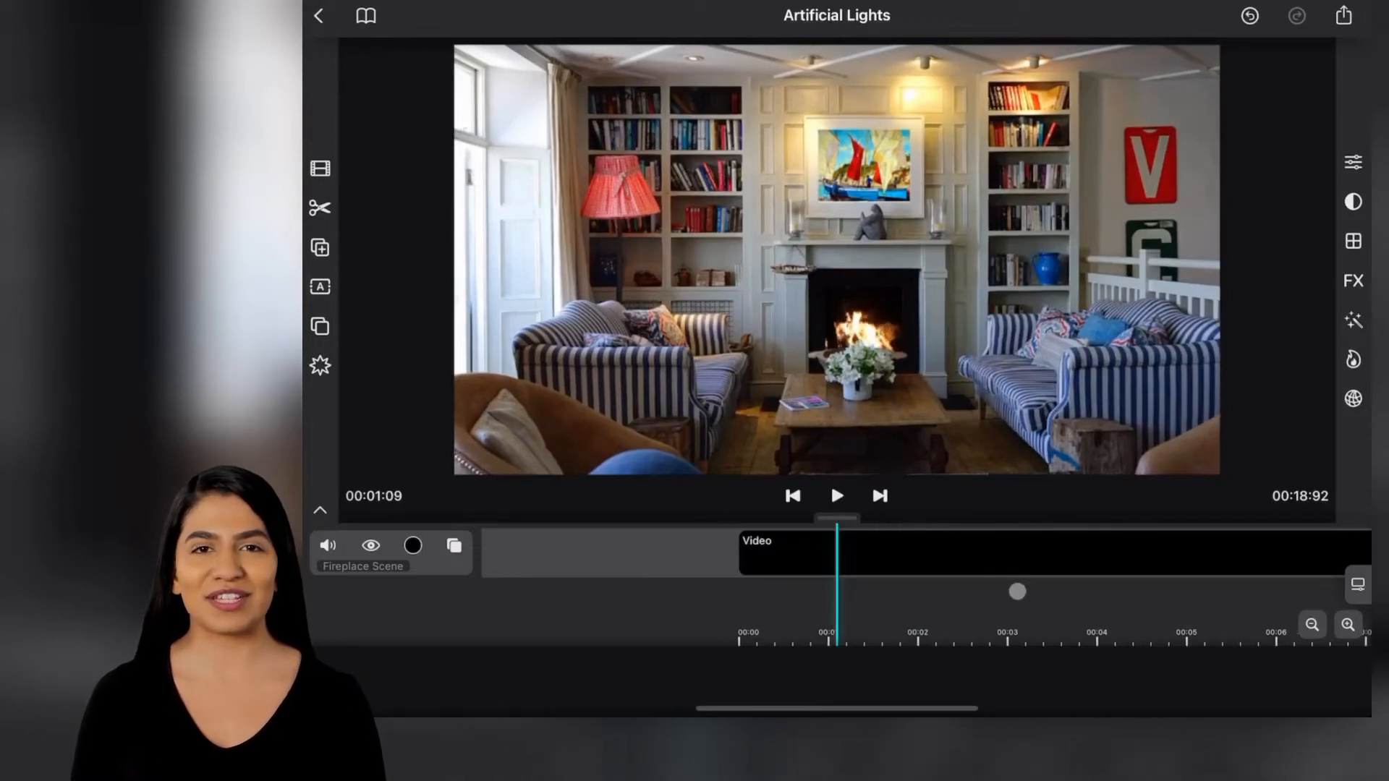
- Return the playhead to 00:00:00 at the start of the Fireplace Scene clip
{"action": "left_click", "coordinate": [792, 496]}
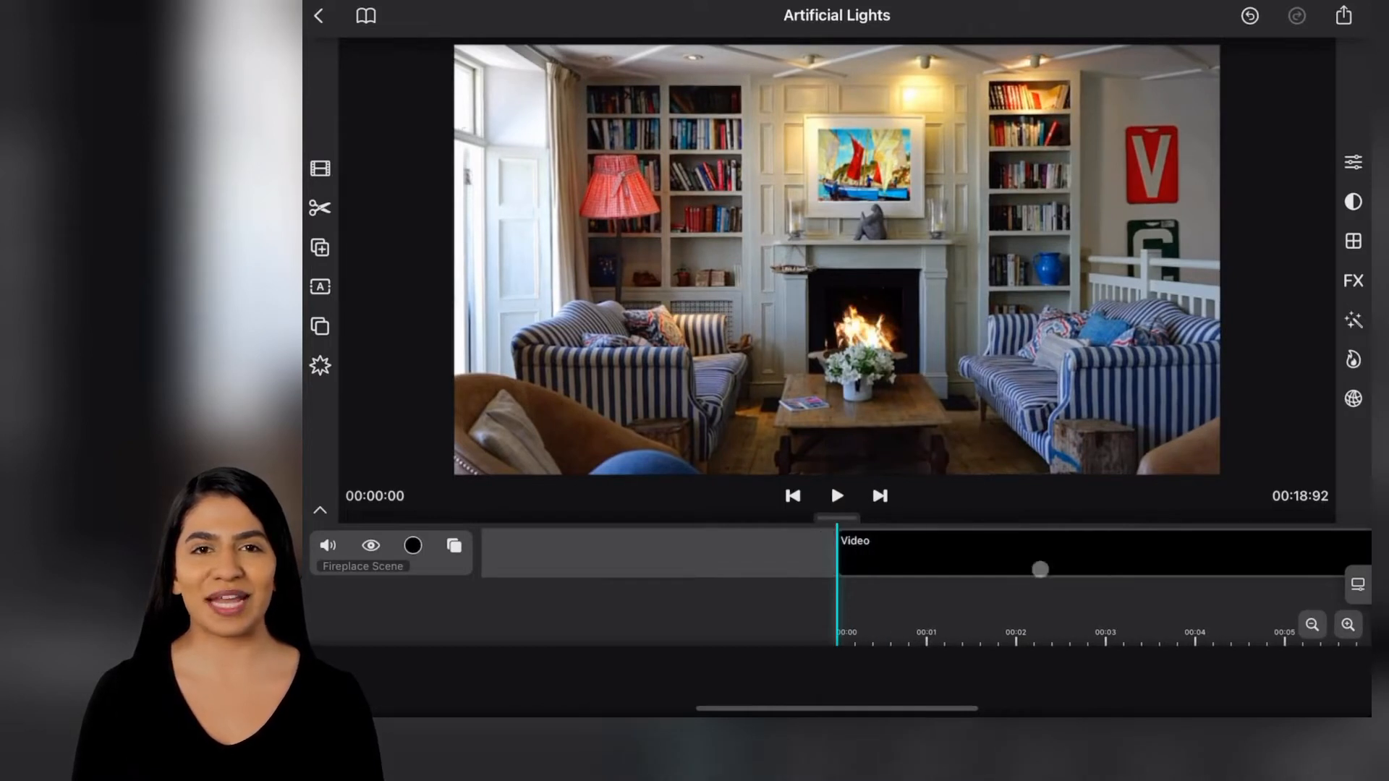
- Select the fireplace clip and browse the Lights effect presets in the Effects panel
{"action": "left_click", "coordinate": [1041, 569]}
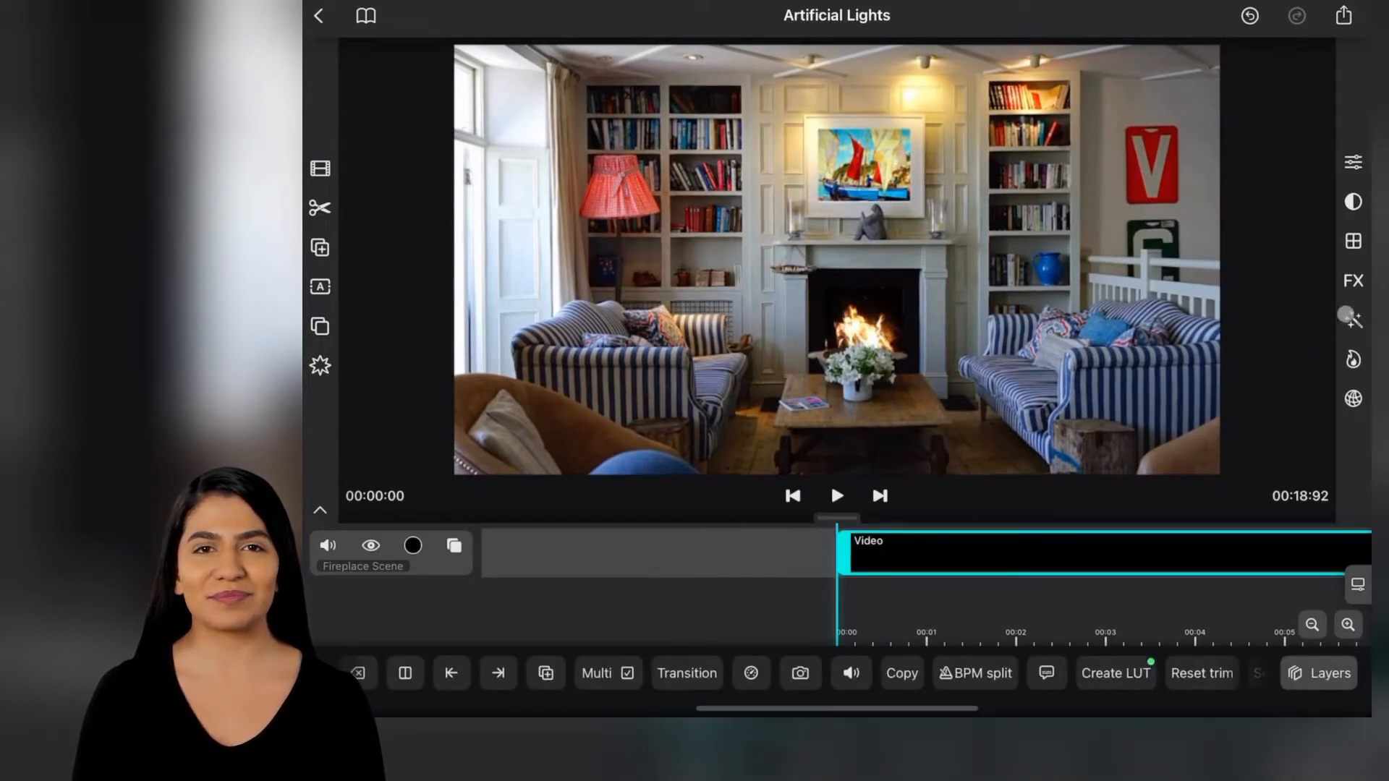
{"action": "left_click", "coordinate": [1353, 321]}
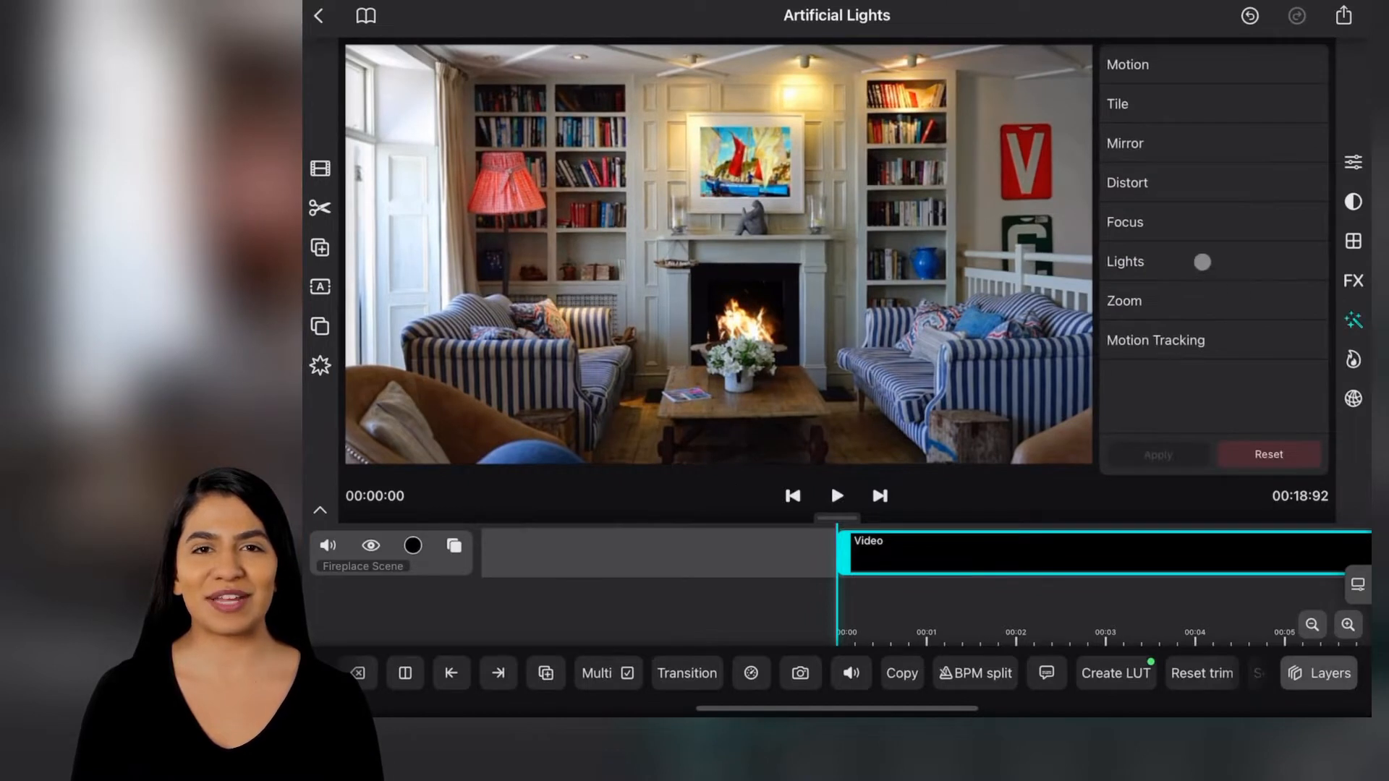
{"action": "left_click", "coordinate": [1124, 261]}
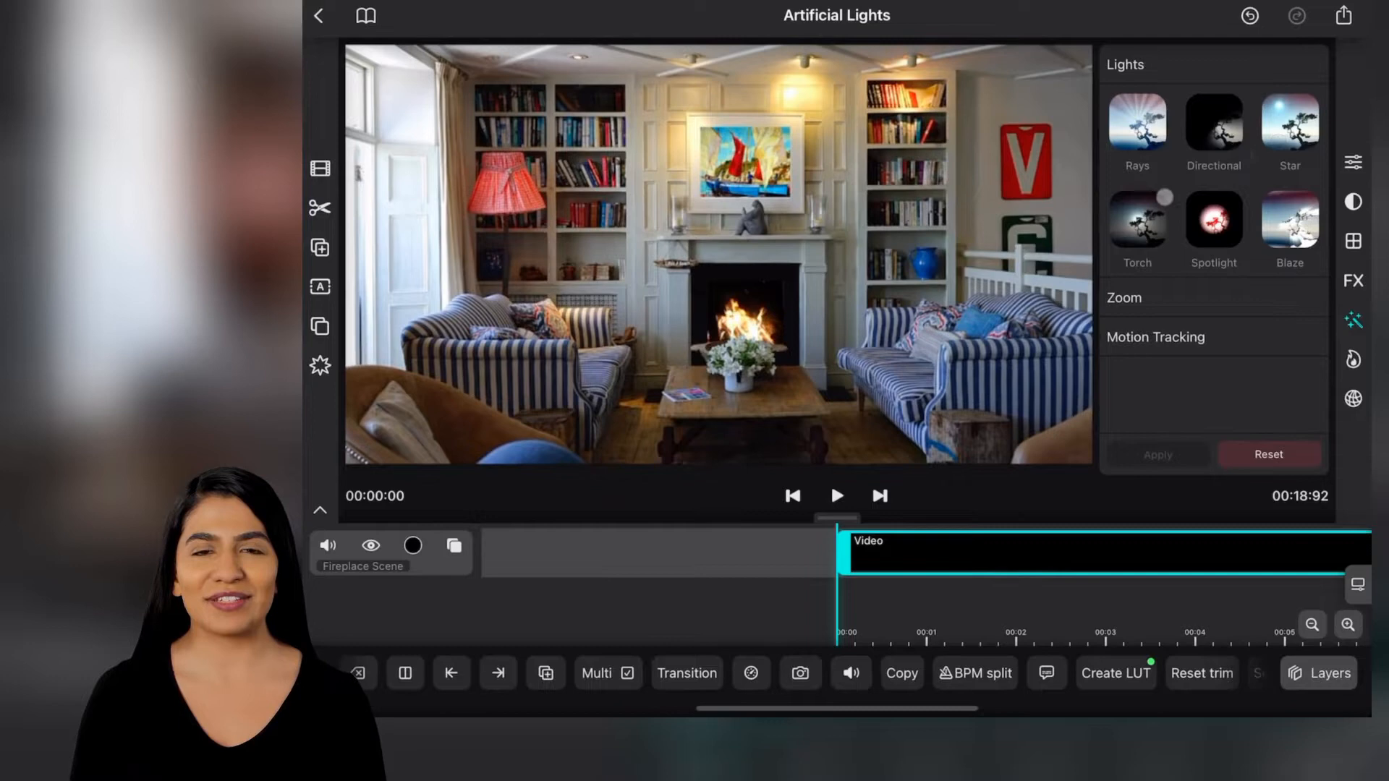
- Add a Torch light at the fireplace with power 2.01 and a warm colour
{"action": "left_click", "coordinate": [1136, 226]}
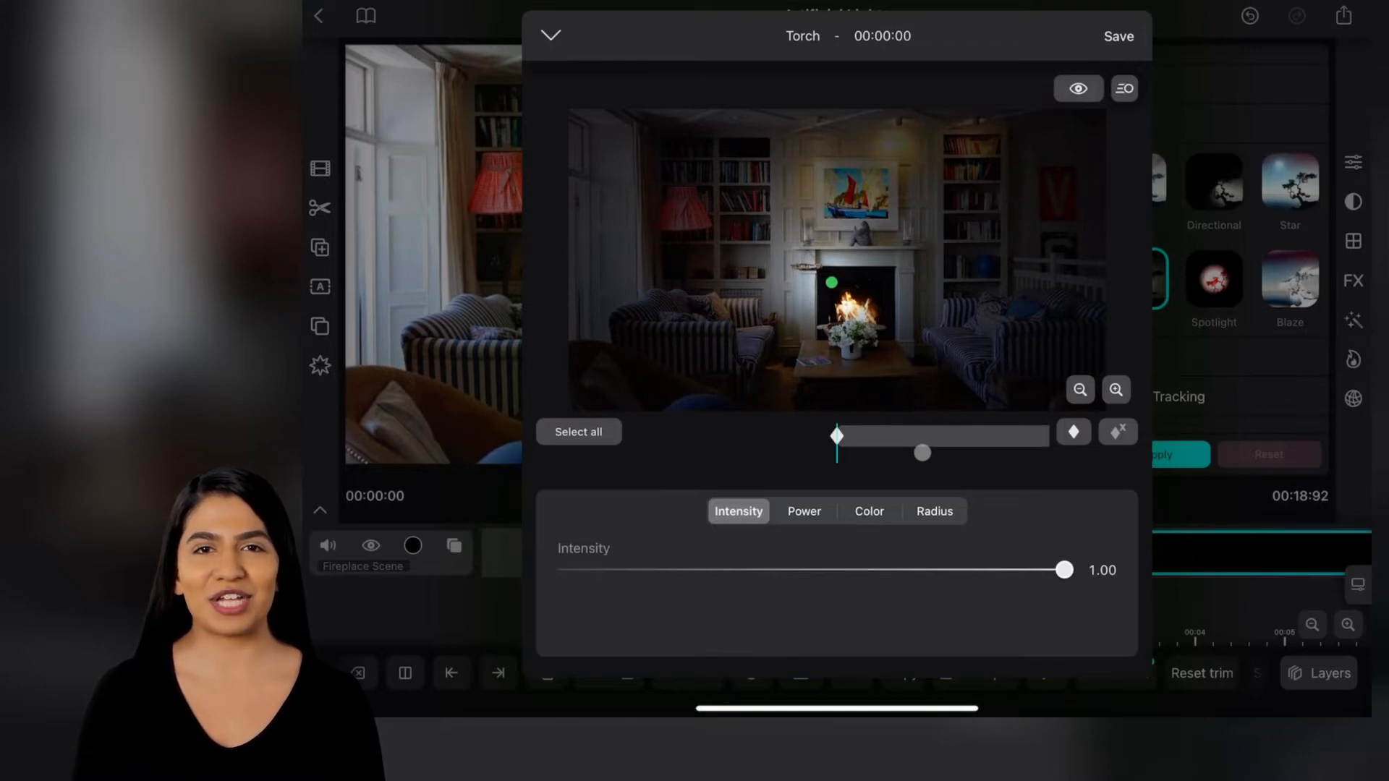
{"action": "left_click", "coordinate": [802, 511]}
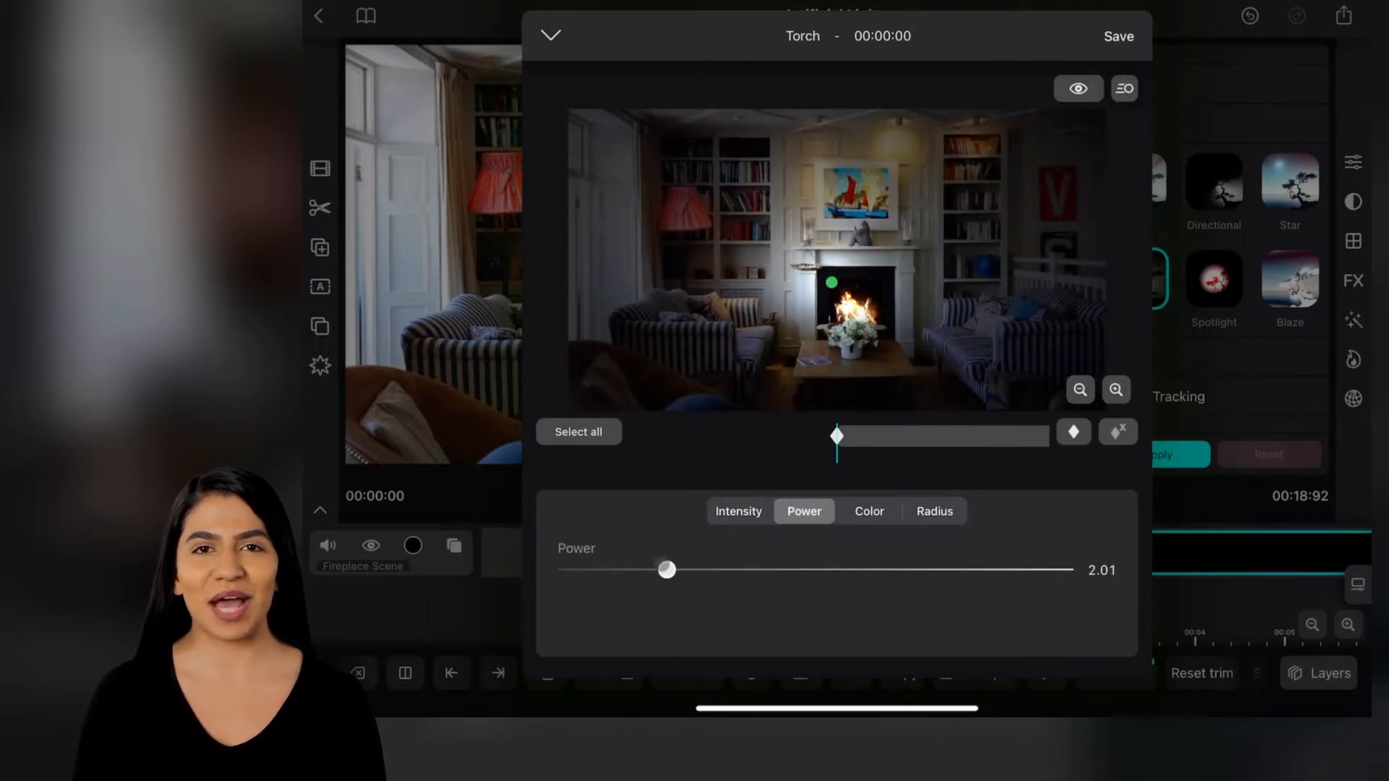
{"action": "left_click", "coordinate": [868, 511]}
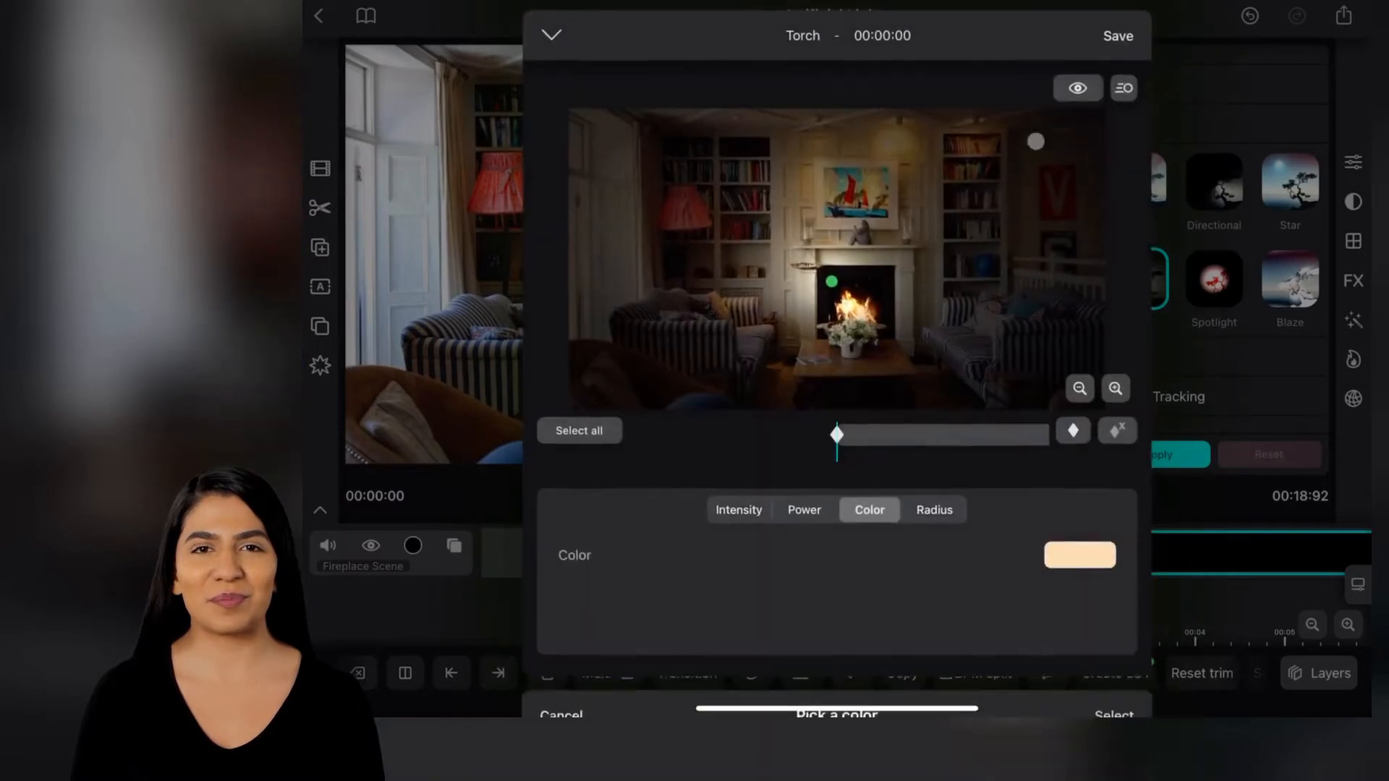
{"action": "left_click", "coordinate": [934, 512]}
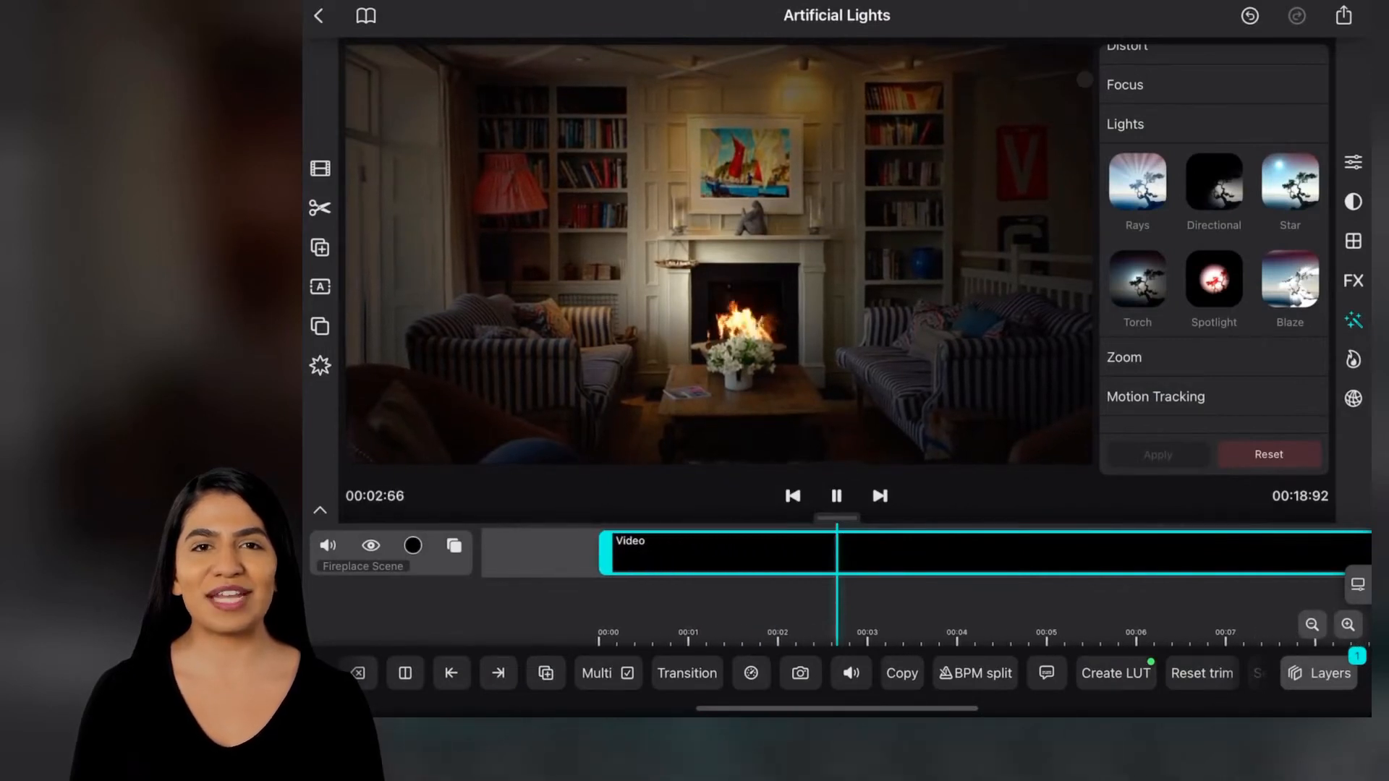
- Reopen the Torch layer's keyframe editor from the Layers panel
{"action": "left_click", "coordinate": [834, 496]}
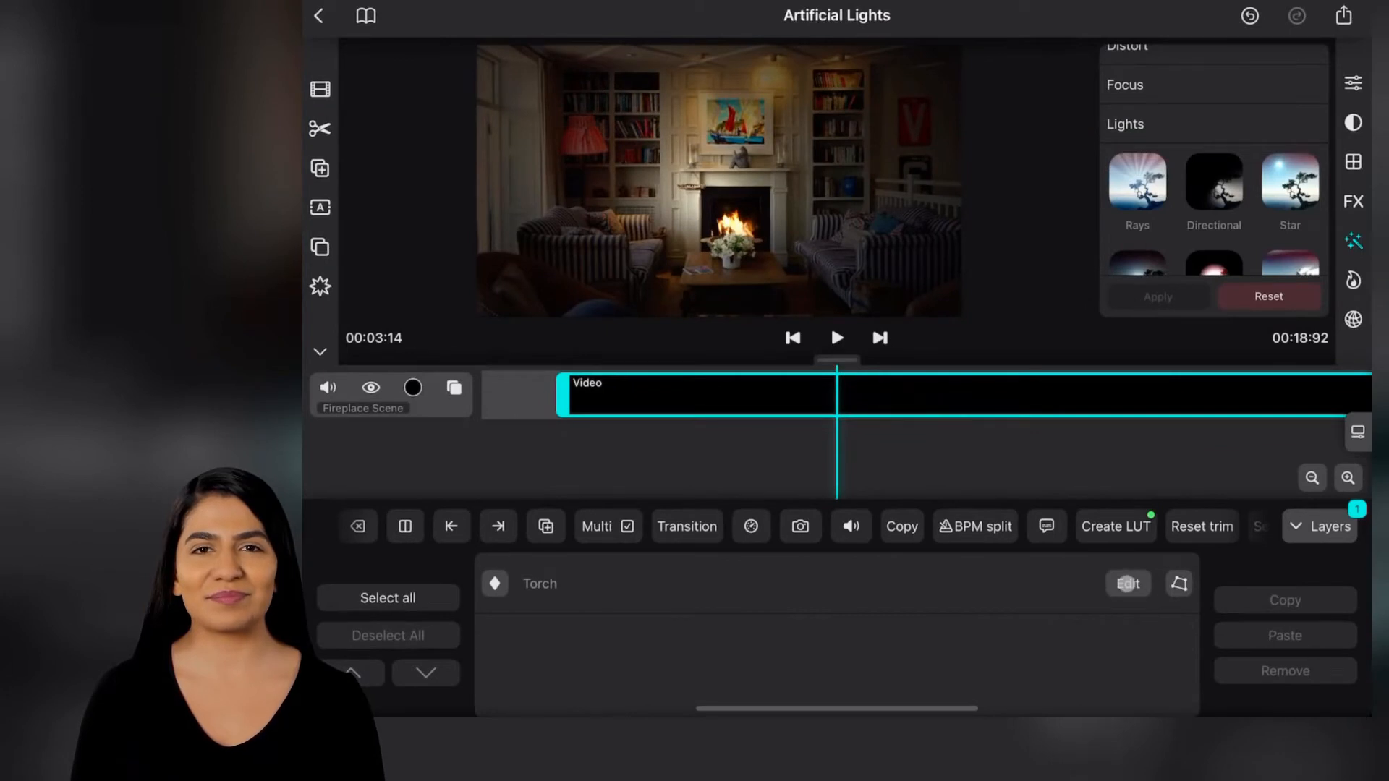
{"action": "left_click", "coordinate": [1128, 583]}
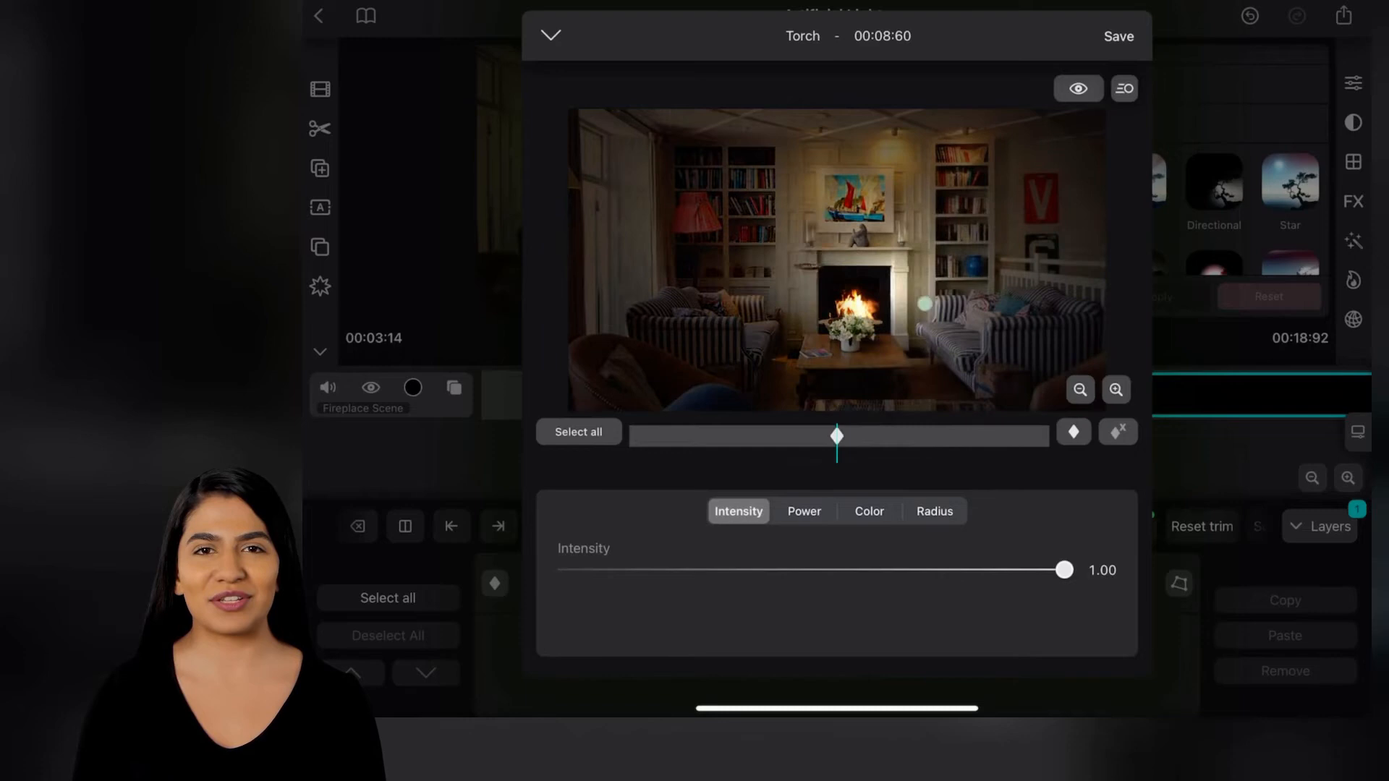
- Change the Torch light to a paler, near off-white colour from the colour grid
{"action": "left_click", "coordinate": [868, 511]}
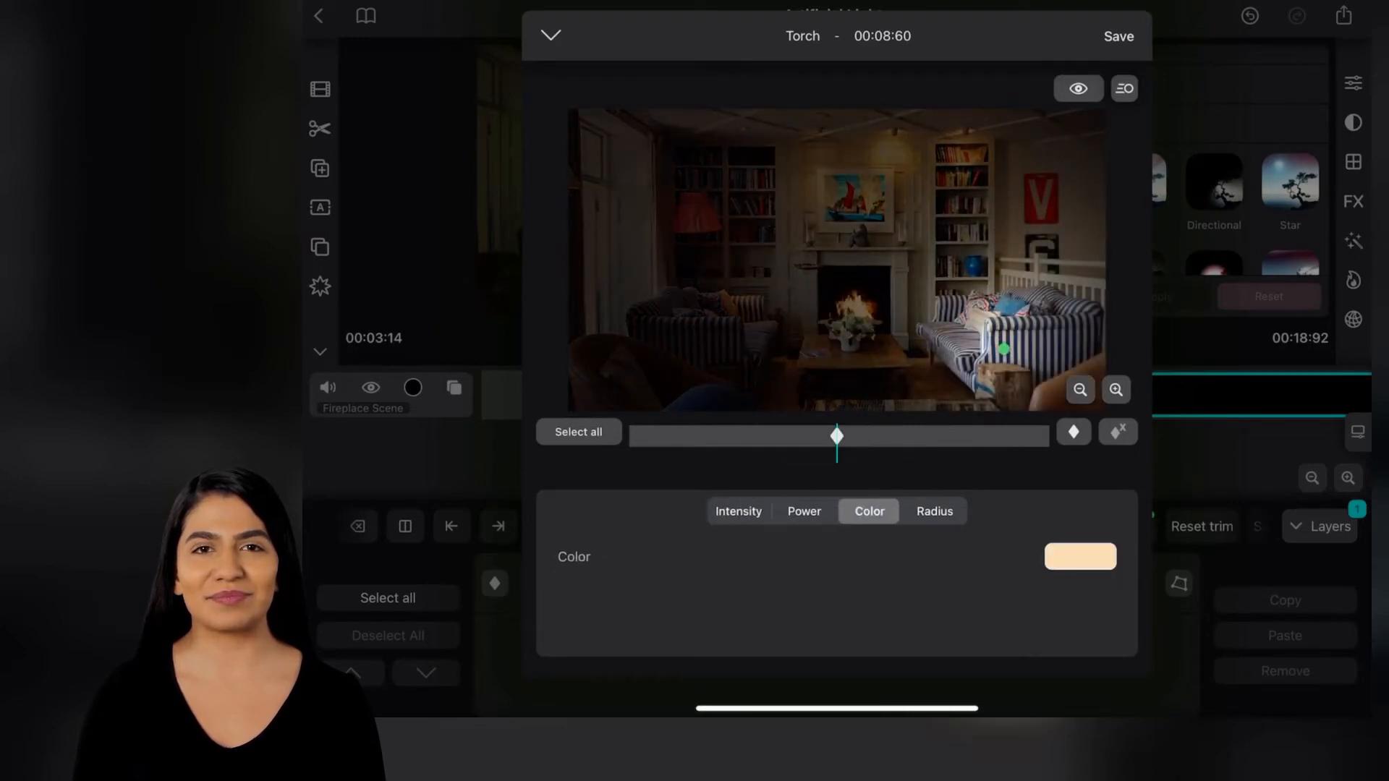
{"action": "left_click", "coordinate": [1079, 557]}
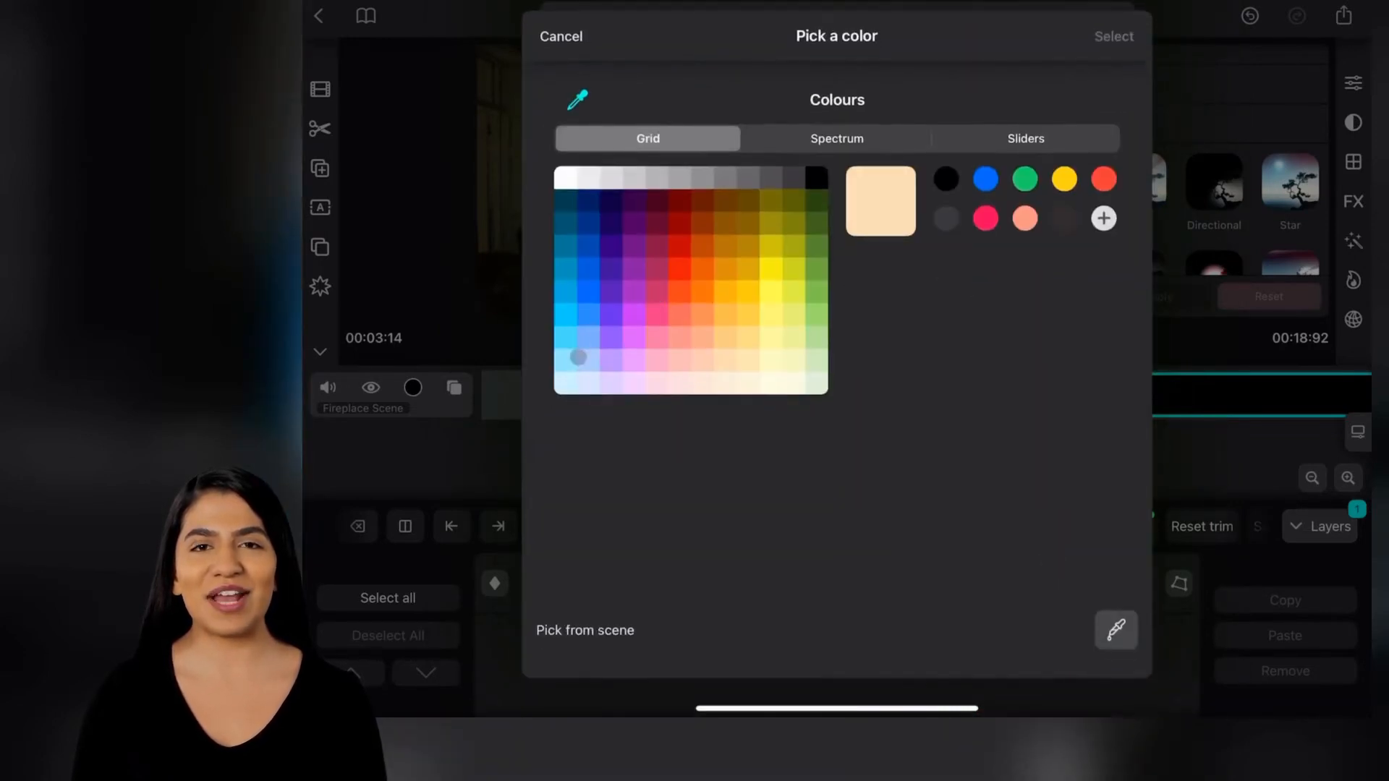
{"action": "left_click", "coordinate": [560, 36]}
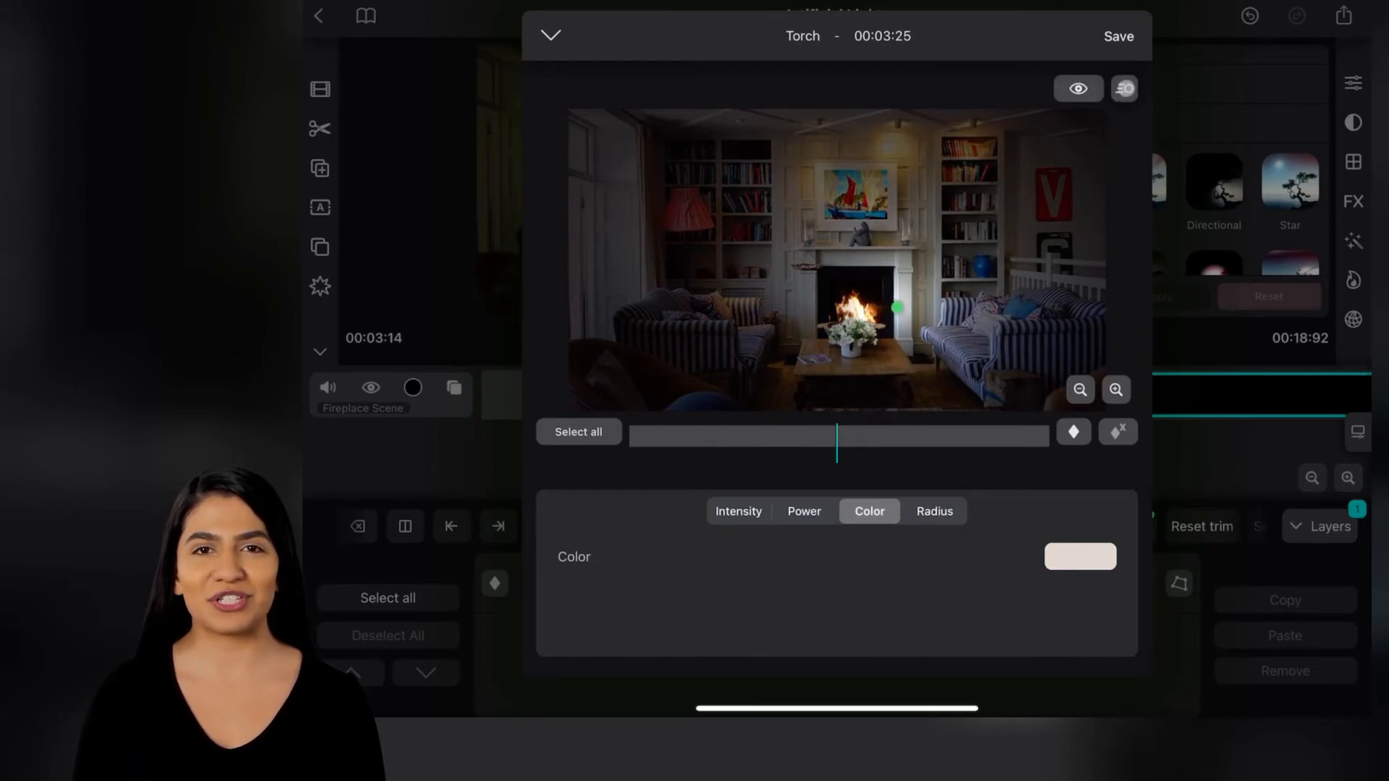
- Link the Torch light to the Fireplace motion tracking data and update
{"action": "left_click", "coordinate": [1123, 88]}
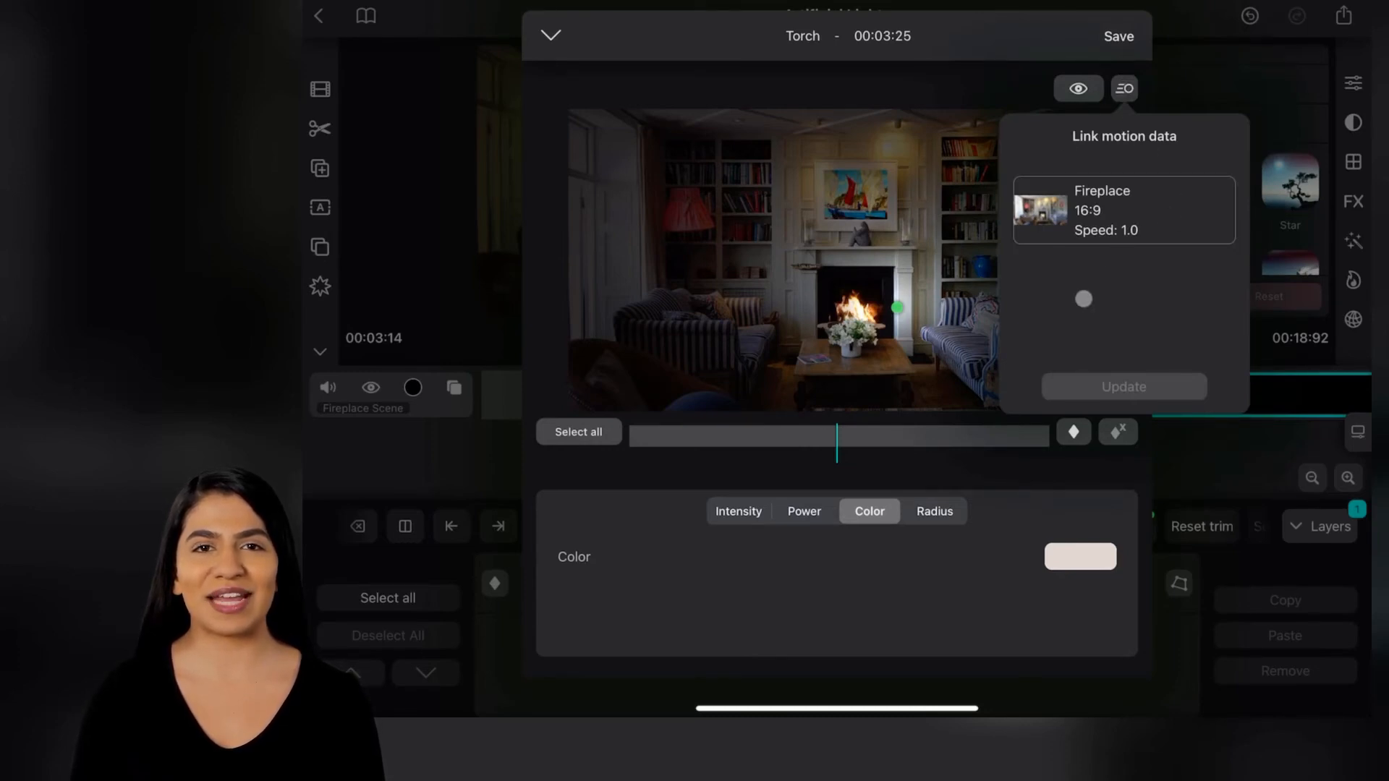
{"action": "left_click", "coordinate": [1122, 210]}
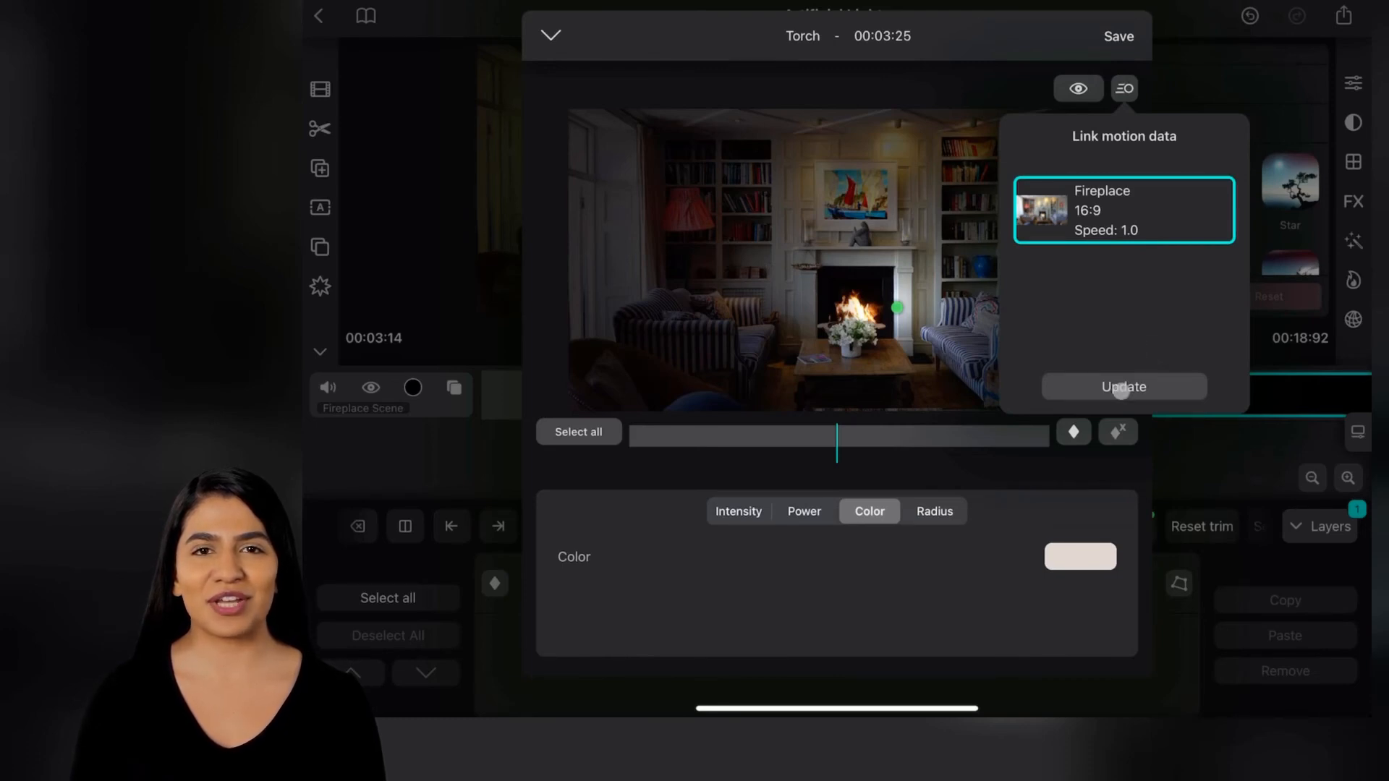
{"action": "left_click", "coordinate": [1124, 88]}
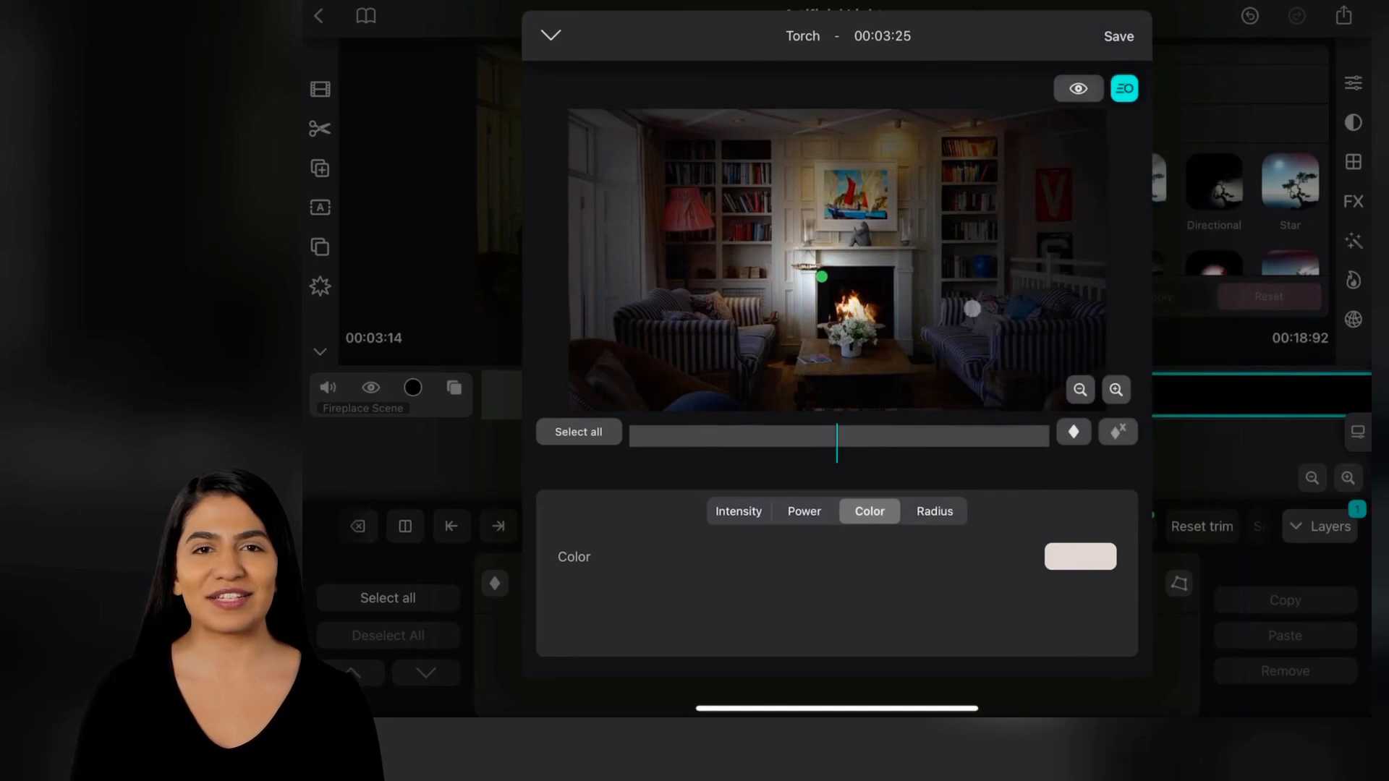